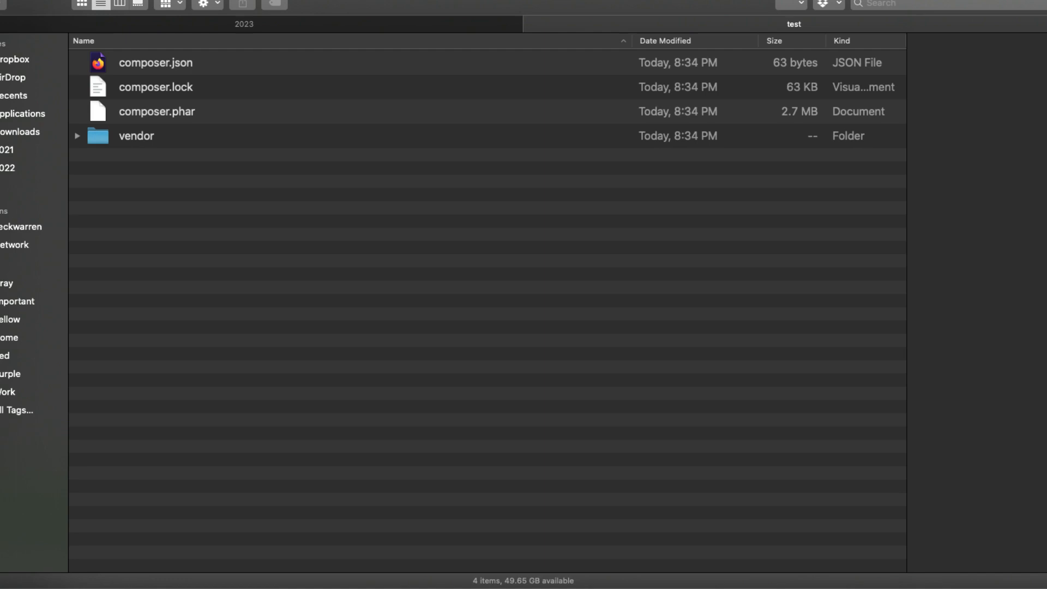
Step: Expand the vendor folder in Finder to list its installed packages, including phpunit
click(78, 135)
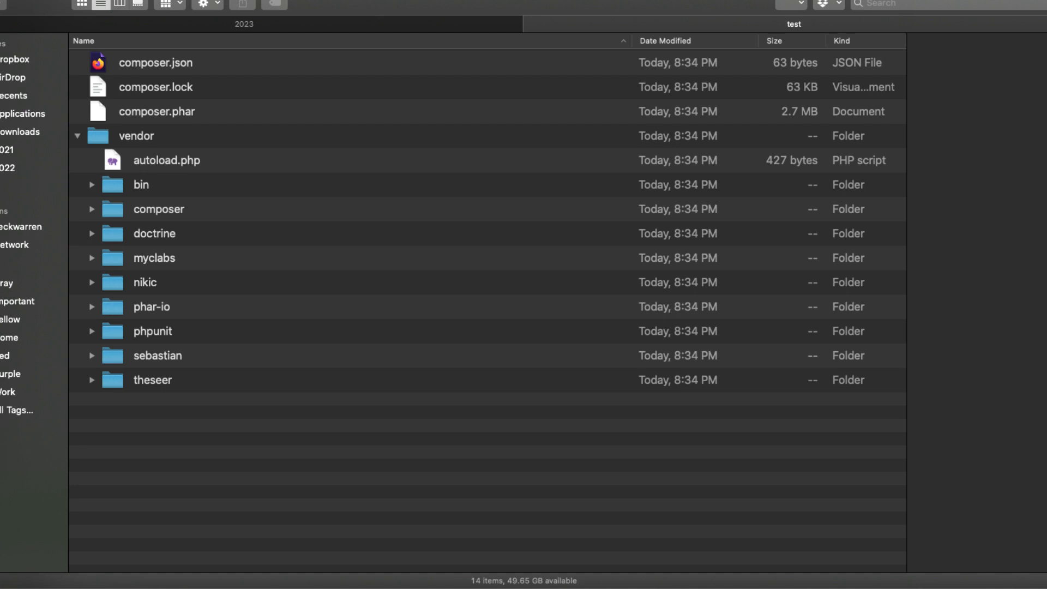
click(92, 184)
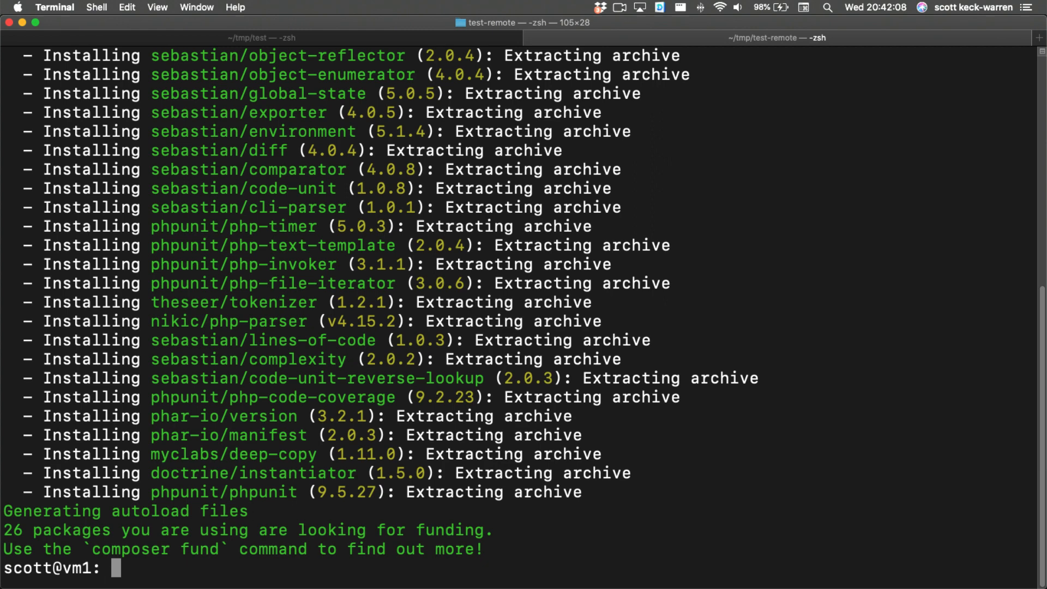
Step: Enter 'php composer.phar install --no-dev' at the vm1 prompt
text(php composer.phar install --no-dev)
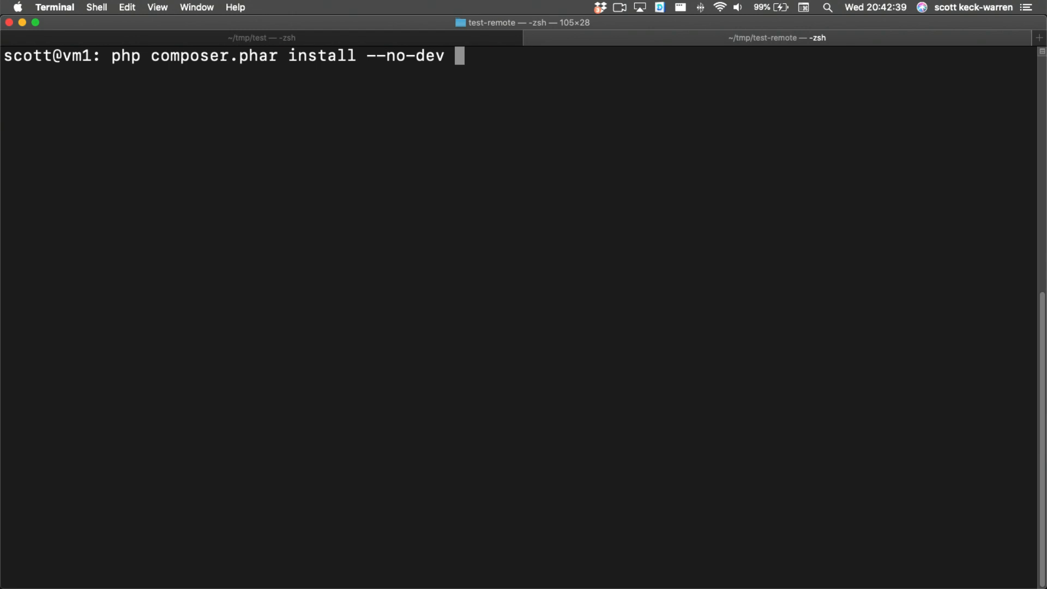
Step: Add '--optimize-autoloader' to the no-dev Composer install command
text(--optimize-autoloader)
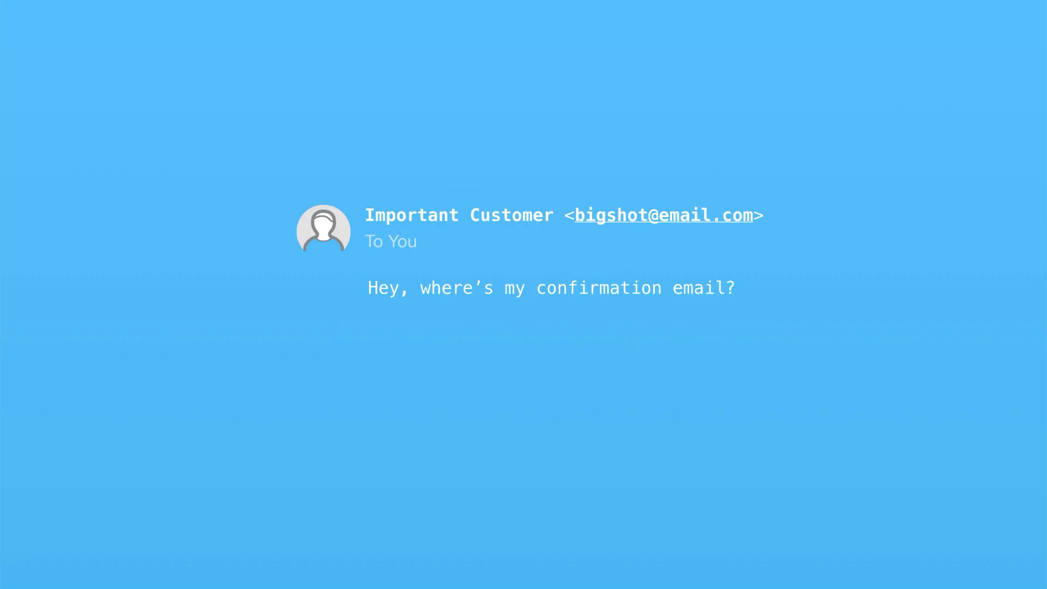
click(661, 214)
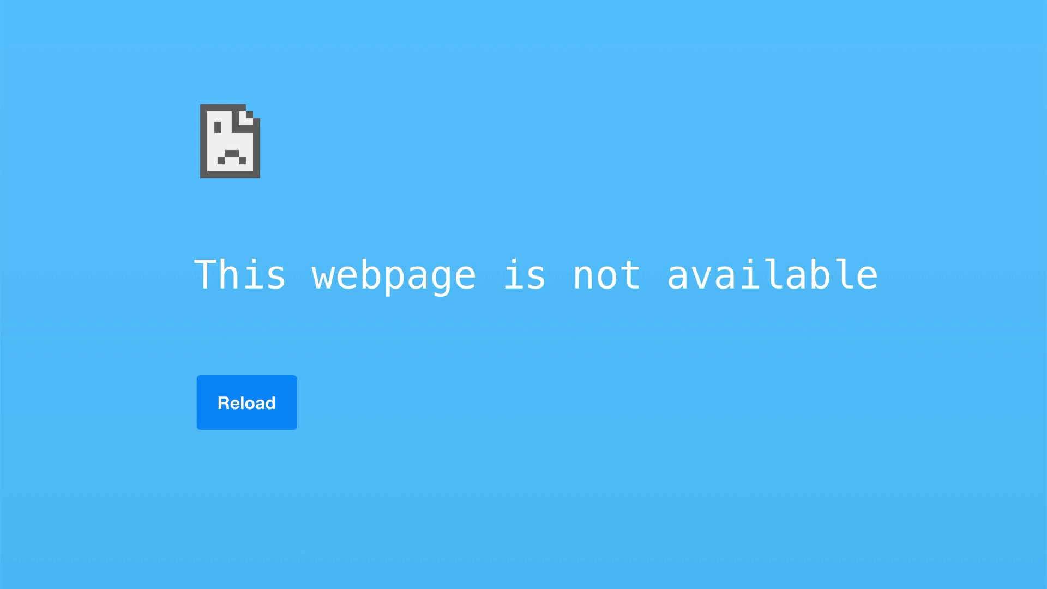
click(246, 402)
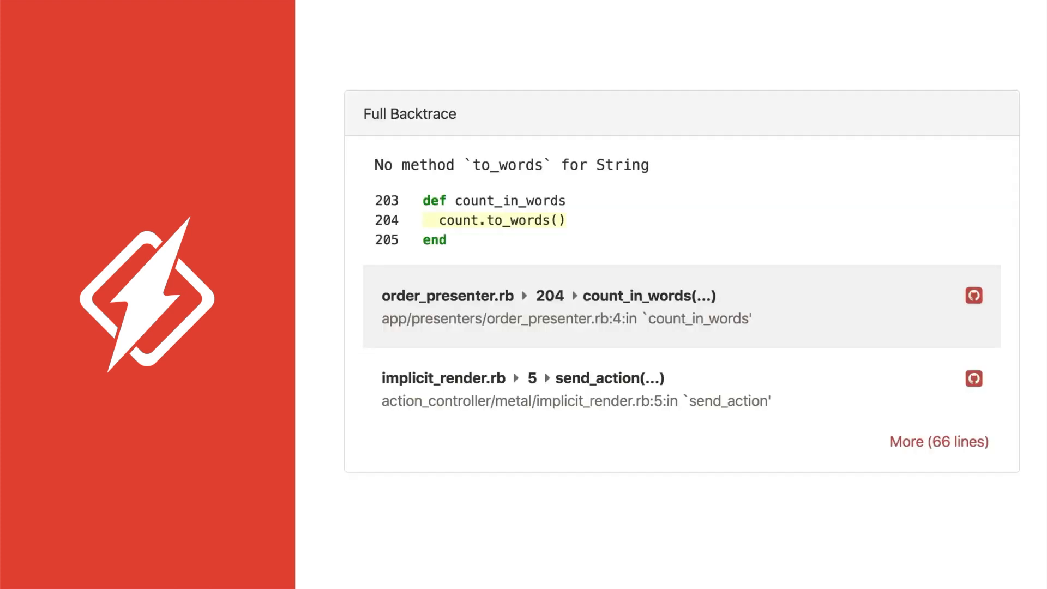
mouse_move(975, 301)
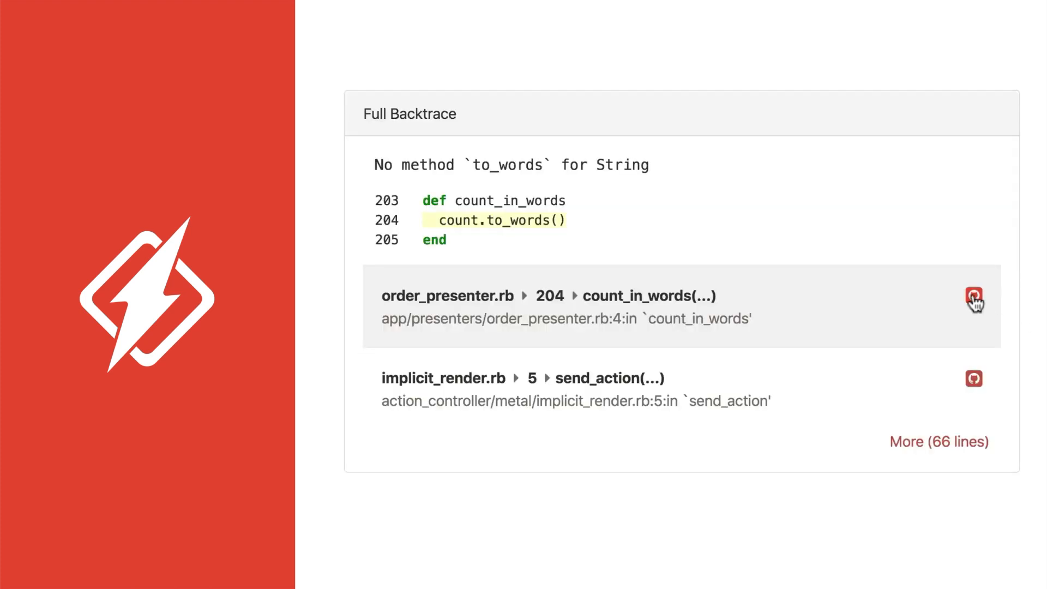
Step: Open order_presenter.rb from the Honeybadger backtrace in GitHub's file editor
click(973, 296)
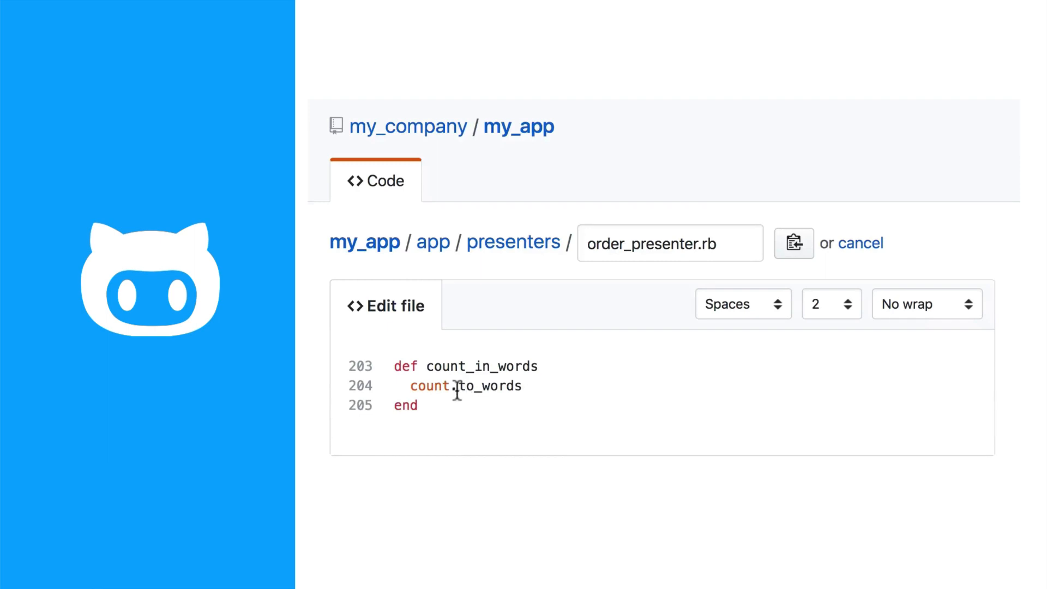
mouse_move(473, 447)
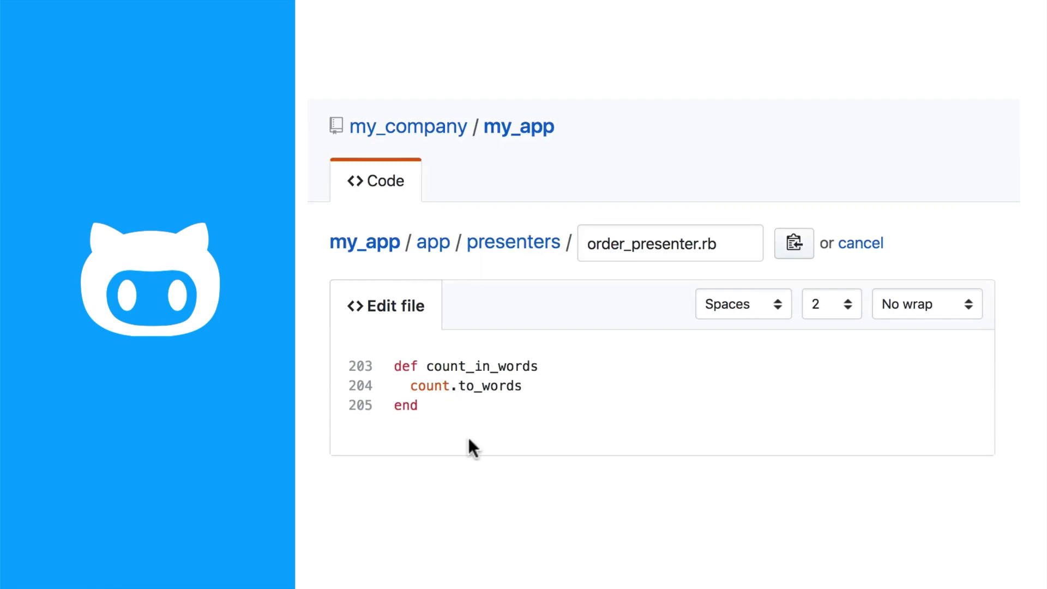